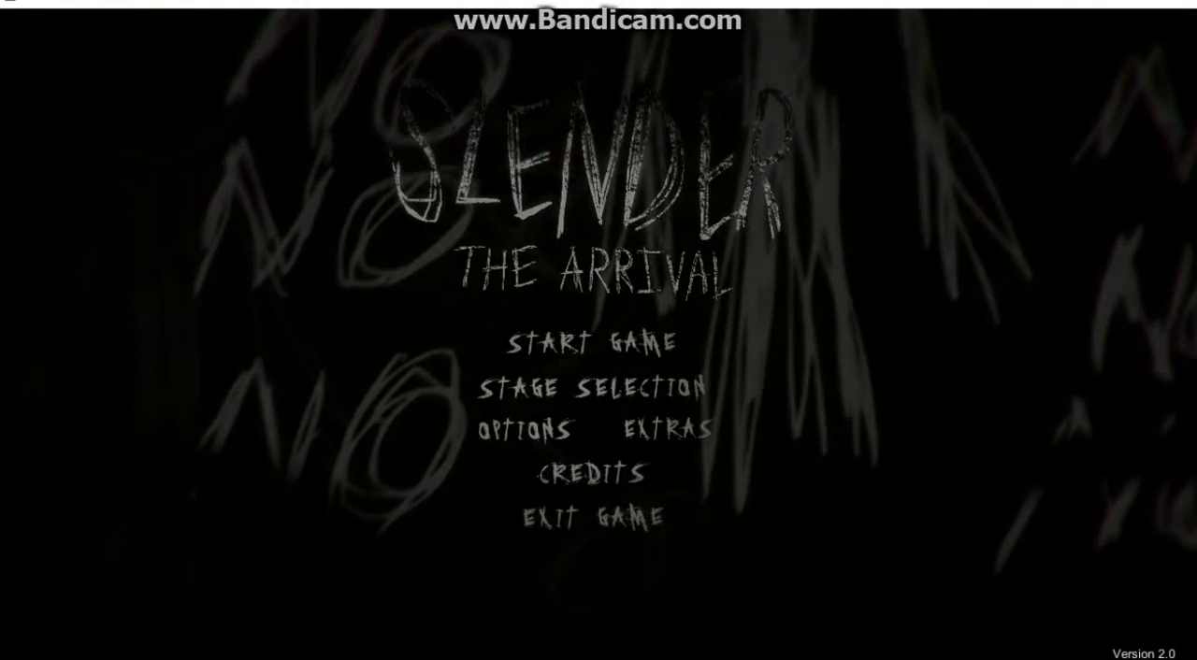
Step: Start a new game from the Slender: The Arrival main menu
click(591, 384)
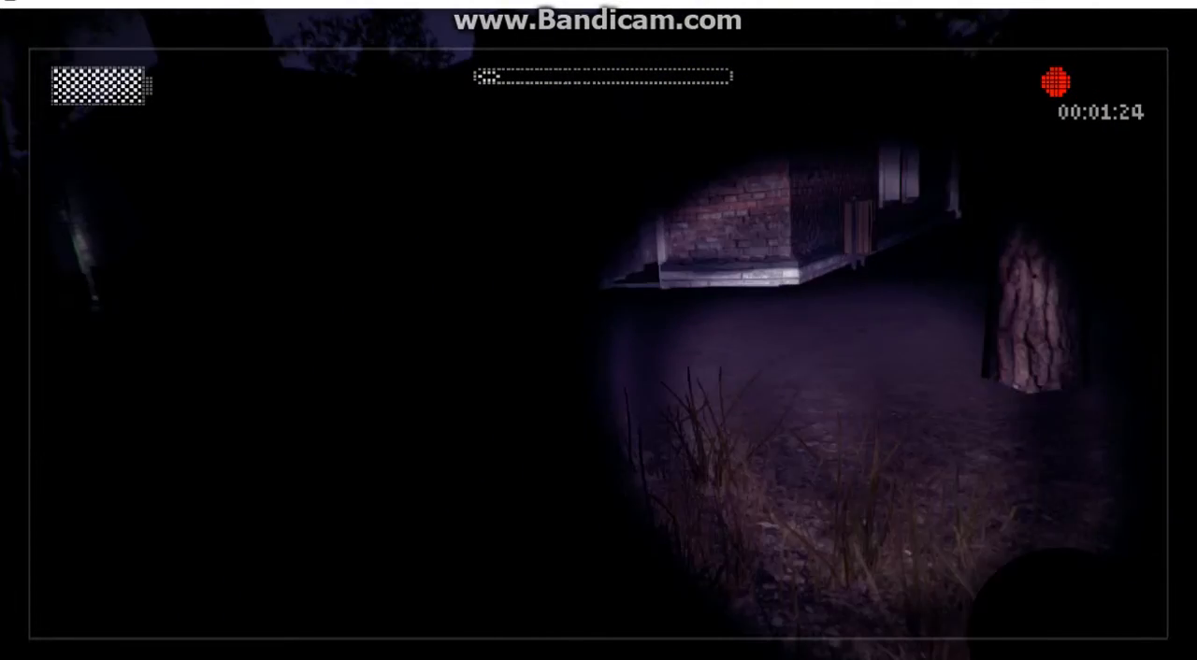
mouse_move(599, 374)
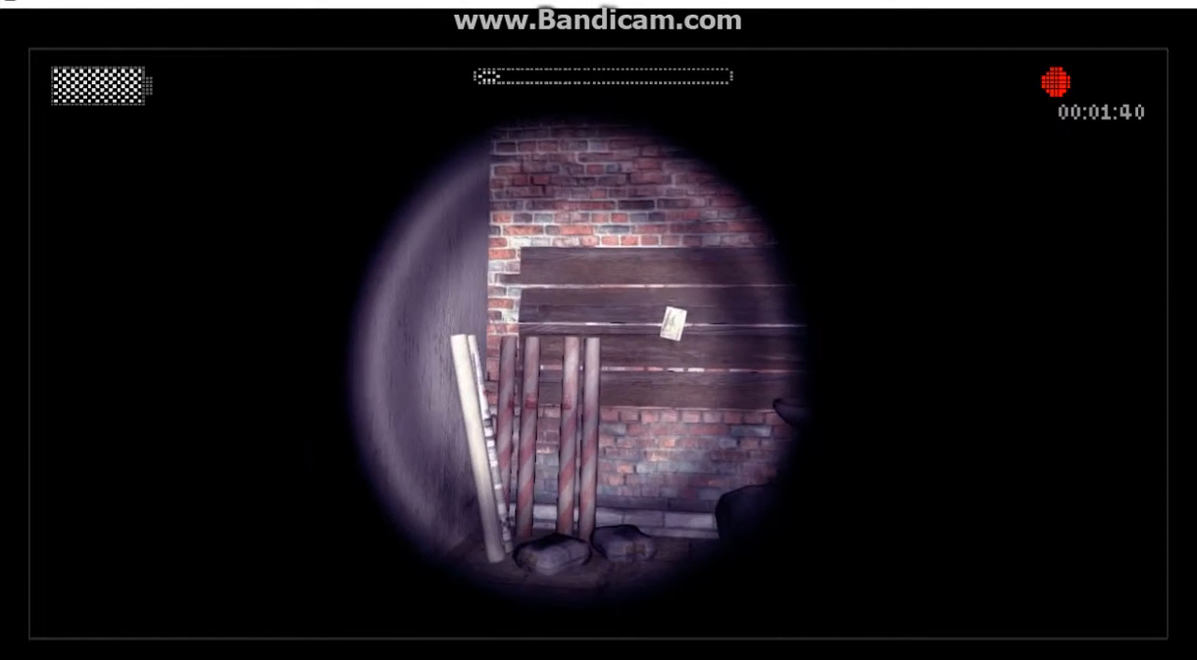
click(670, 322)
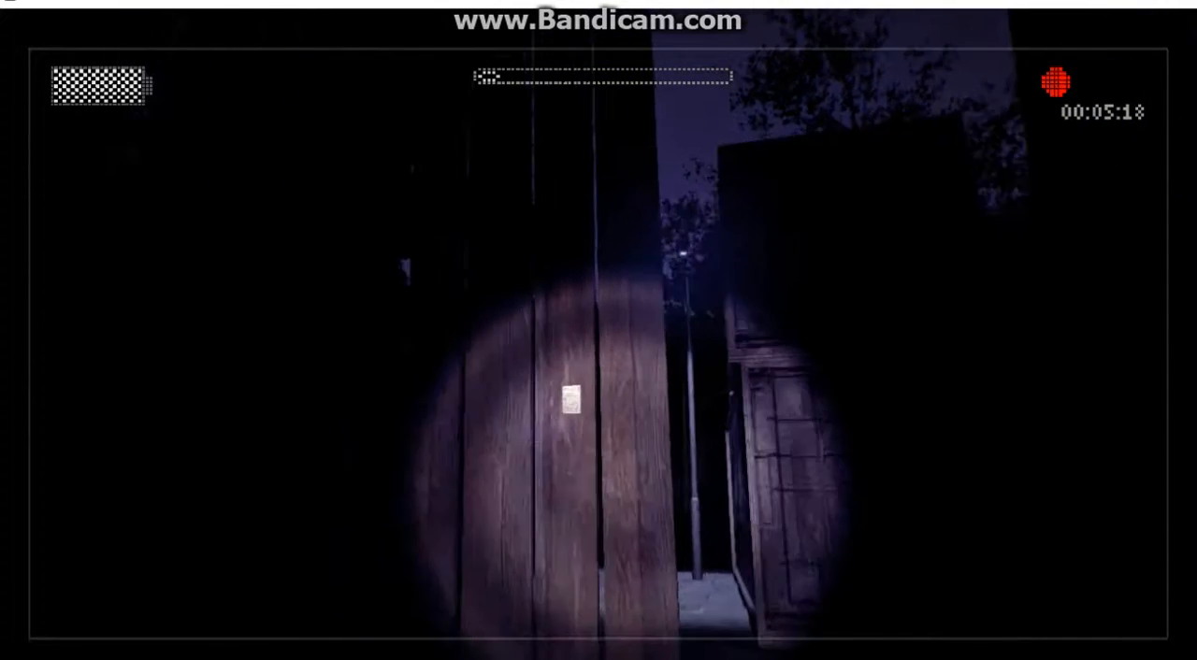
Step: Pick up the page pinned to the wooden fence, reaching 6 of 8 pages
click(569, 398)
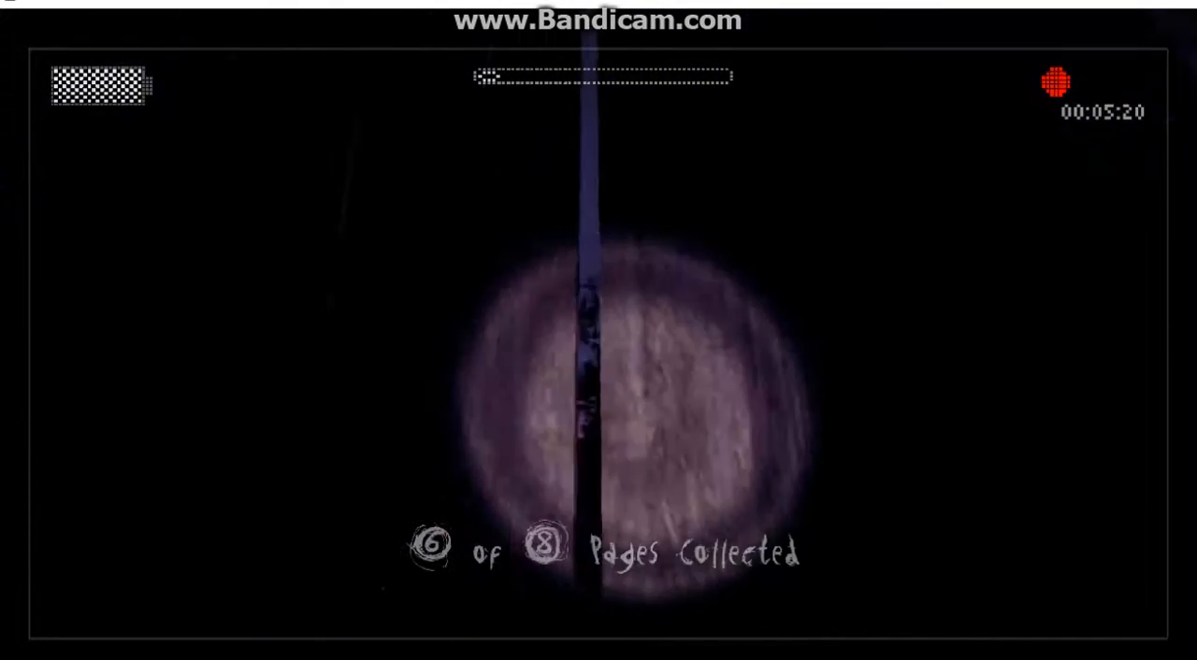